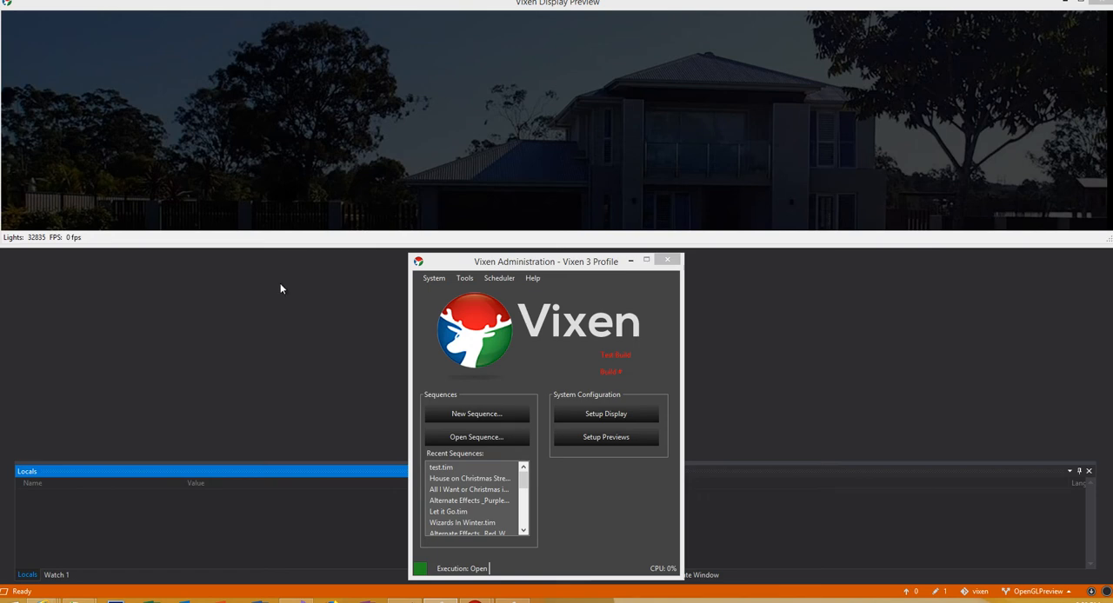
mouse_move(539, 135)
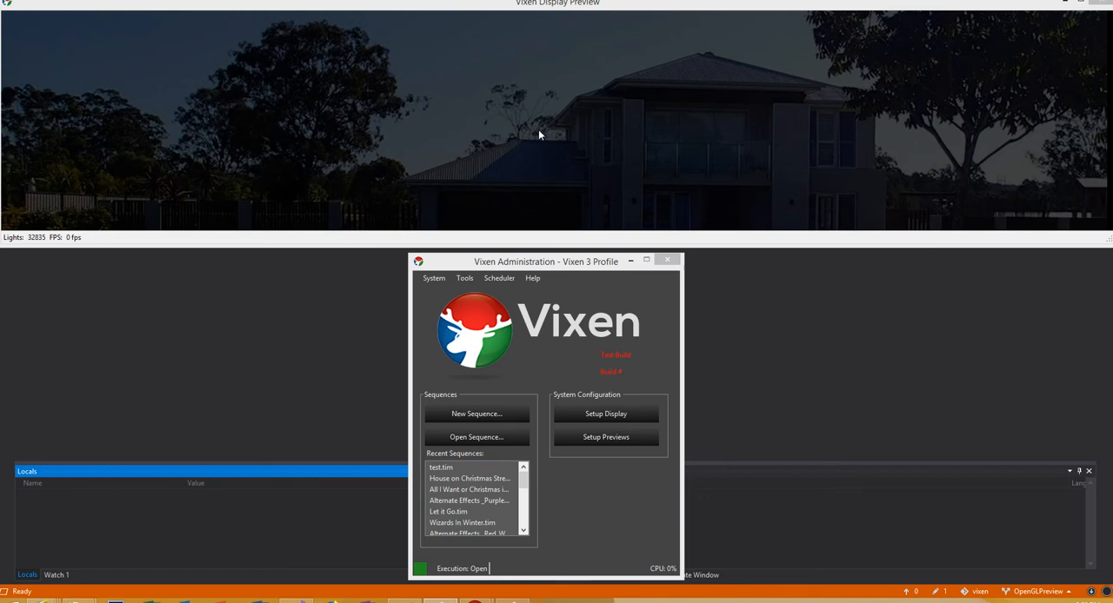
mouse_move(545, 155)
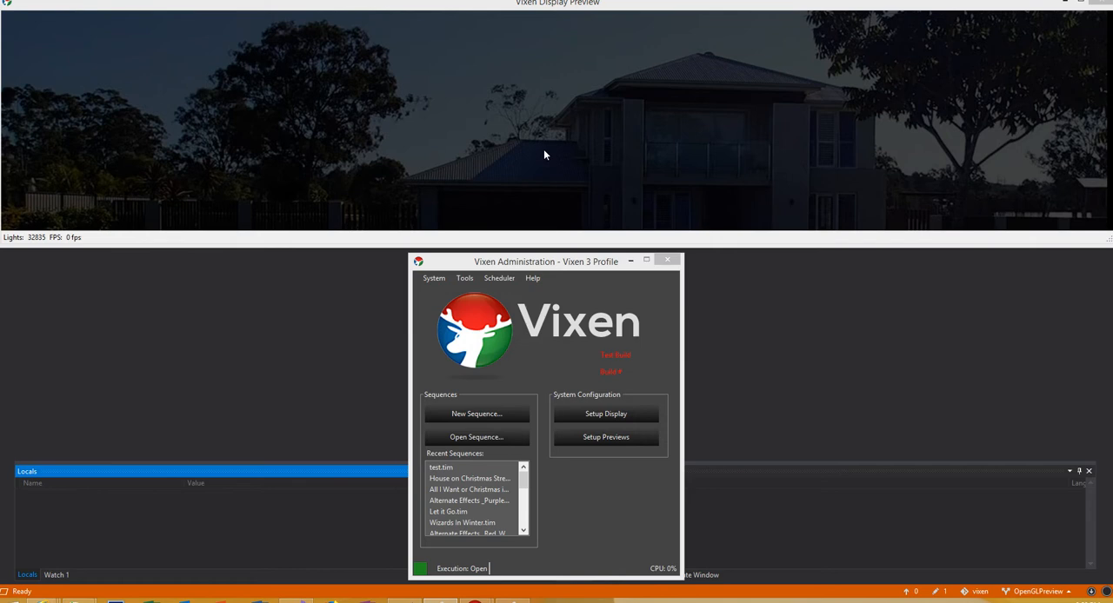
mouse_move(508, 144)
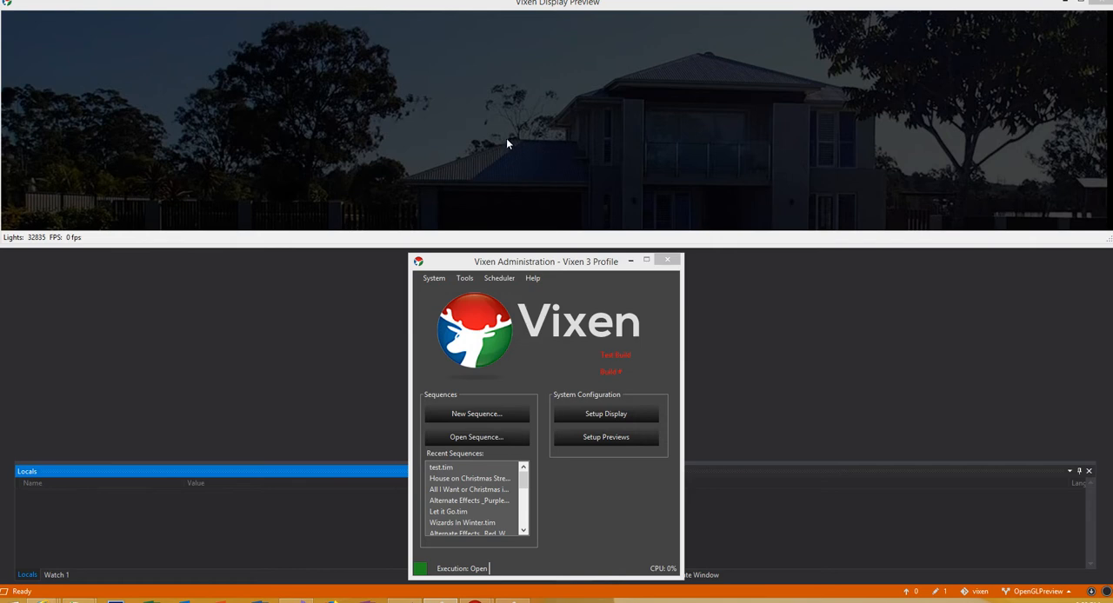
mouse_move(534, 122)
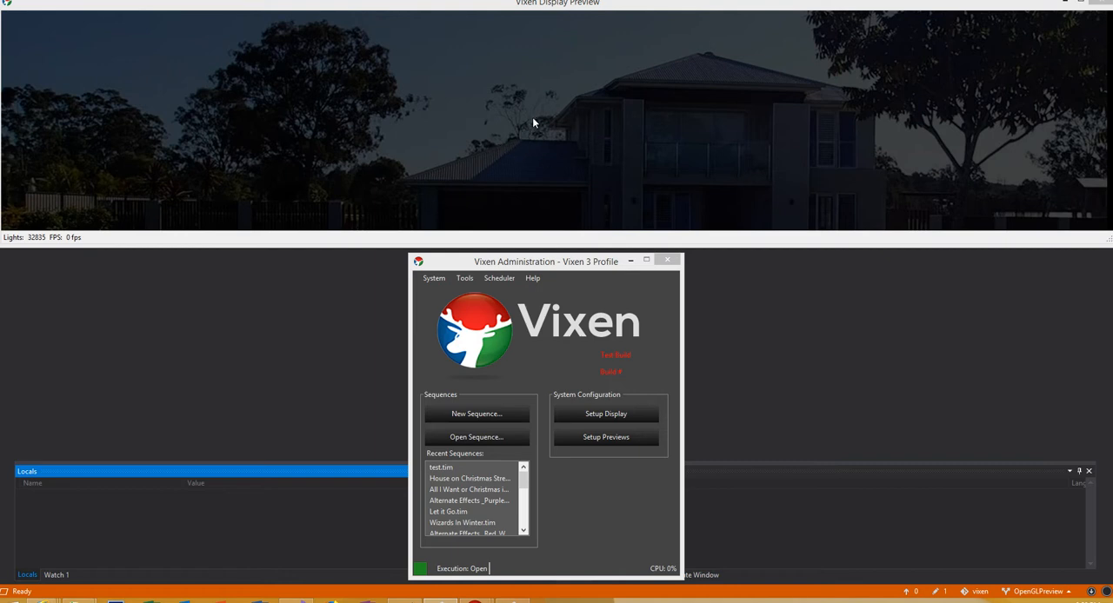
mouse_move(628, 133)
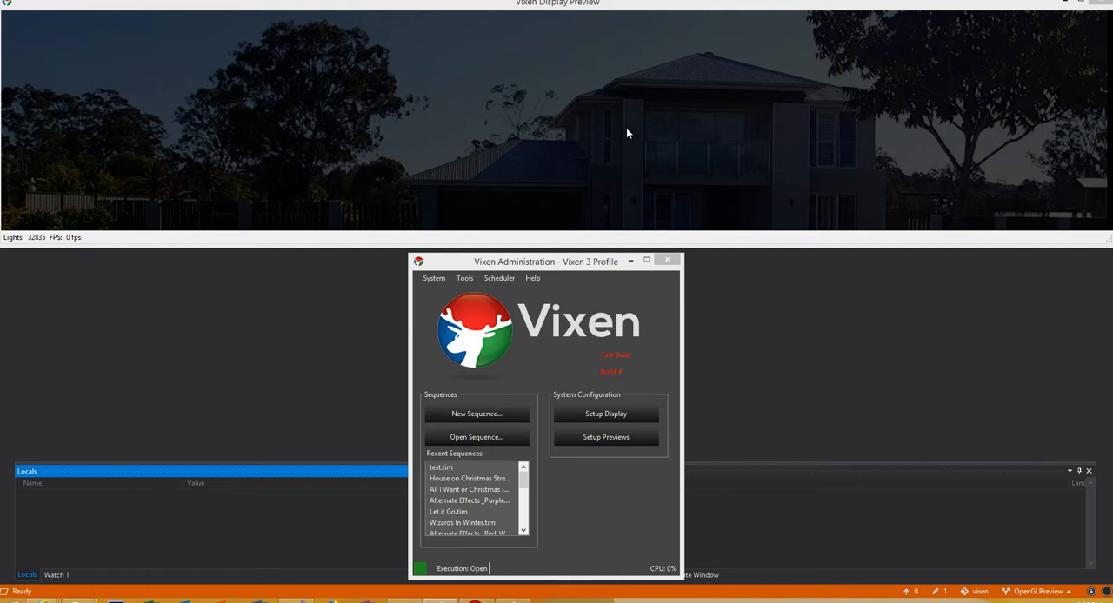
mouse_move(530, 153)
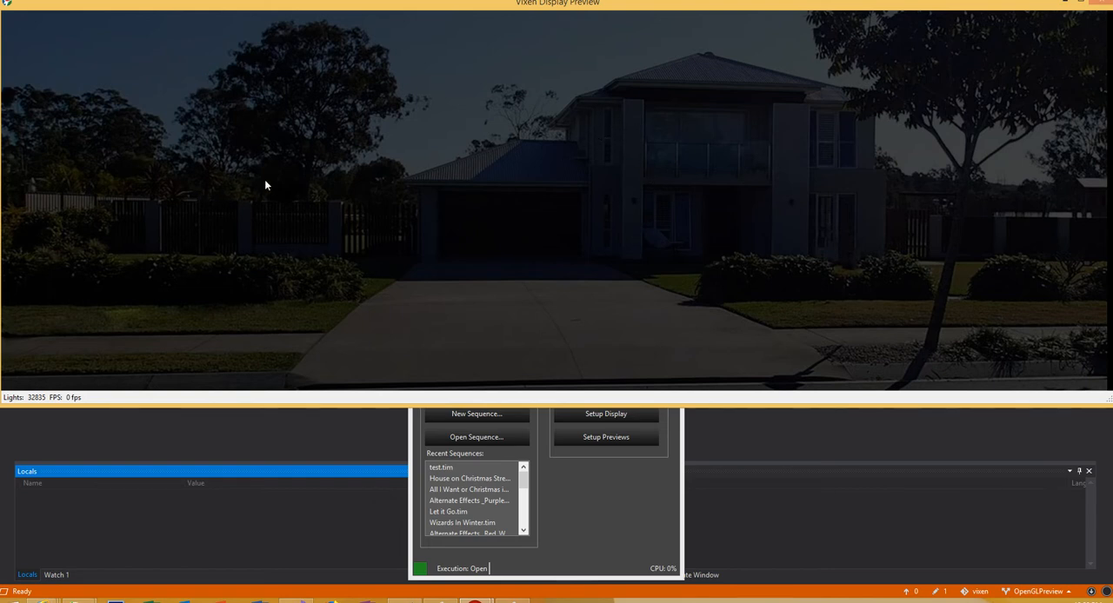
mouse_move(572, 278)
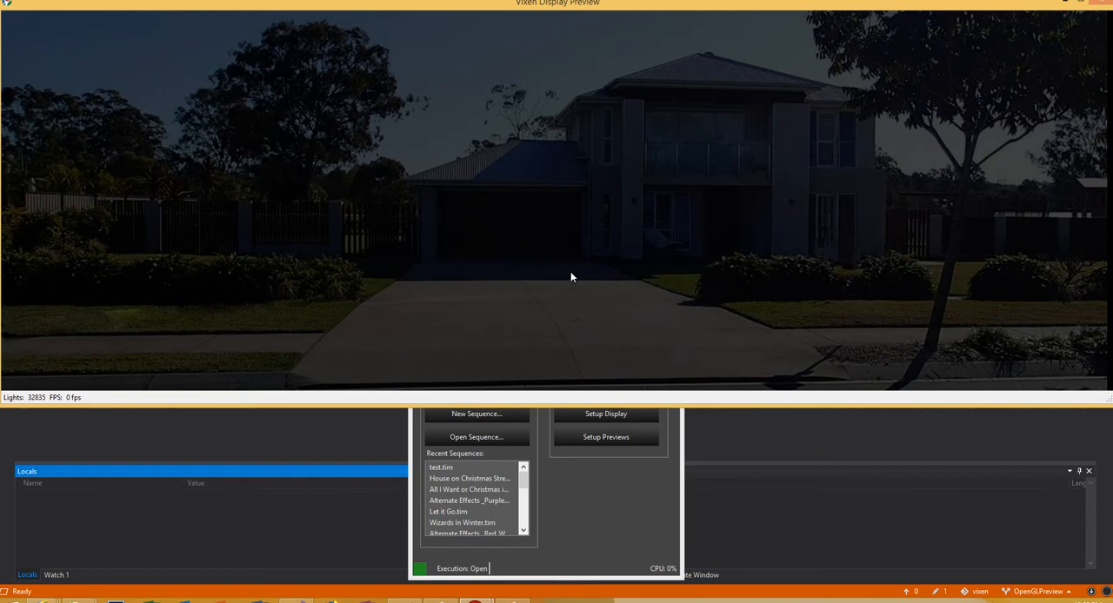
mouse_move(705, 414)
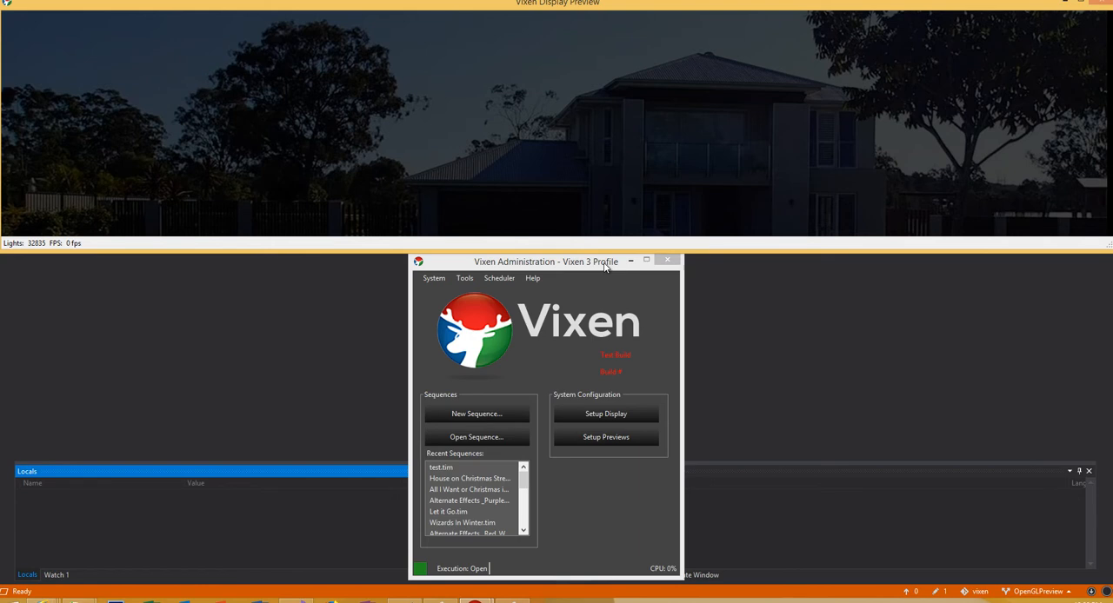
mouse_move(551, 283)
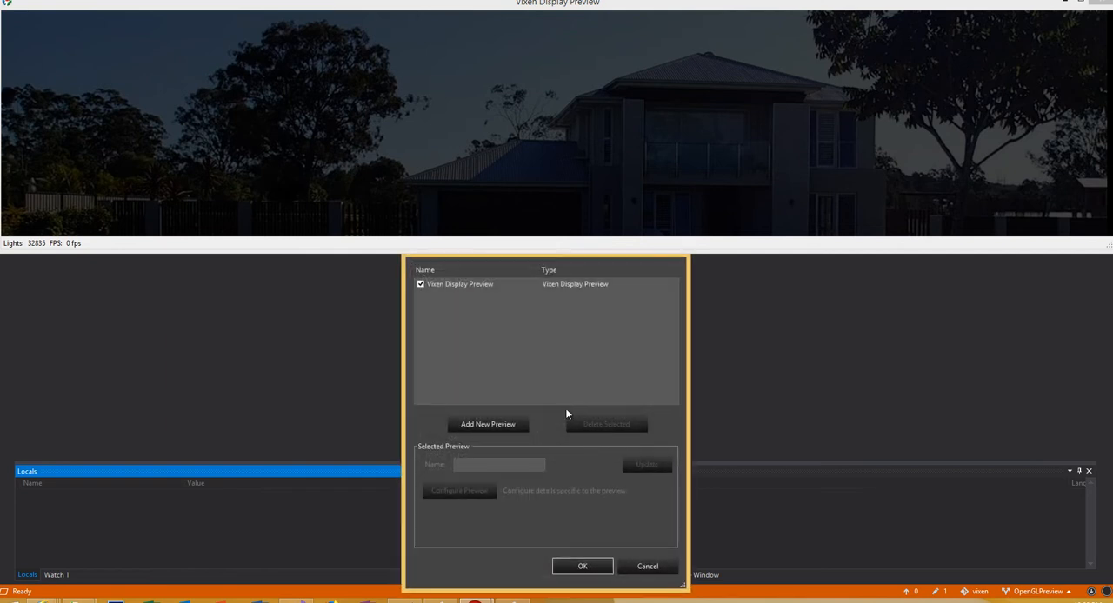
Step: Select Vixen Display Preview in the Setup Previews list
click(459, 284)
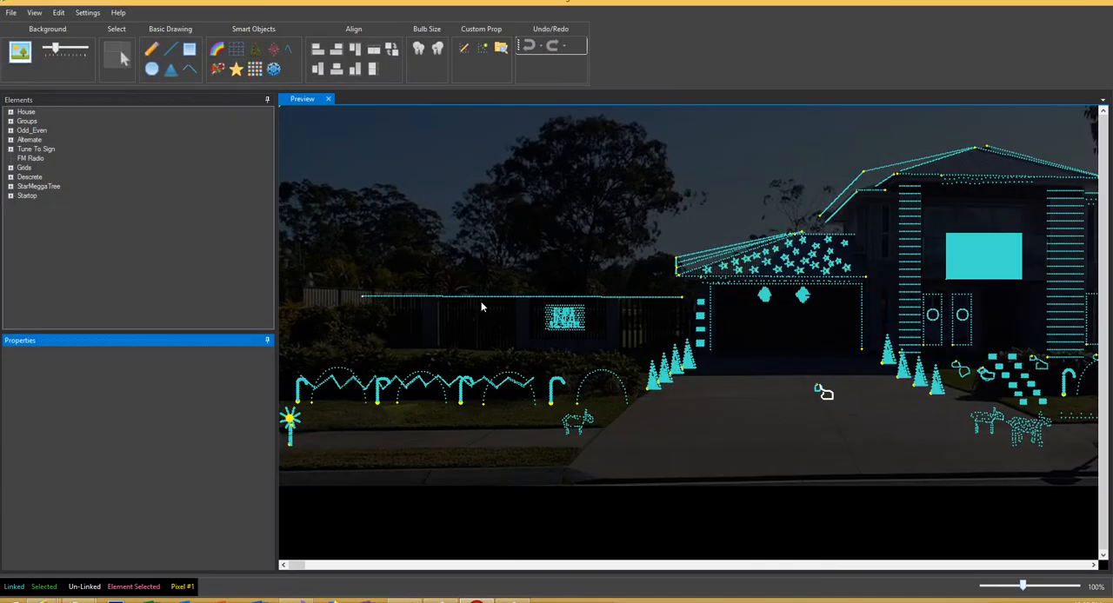
mouse_move(535, 241)
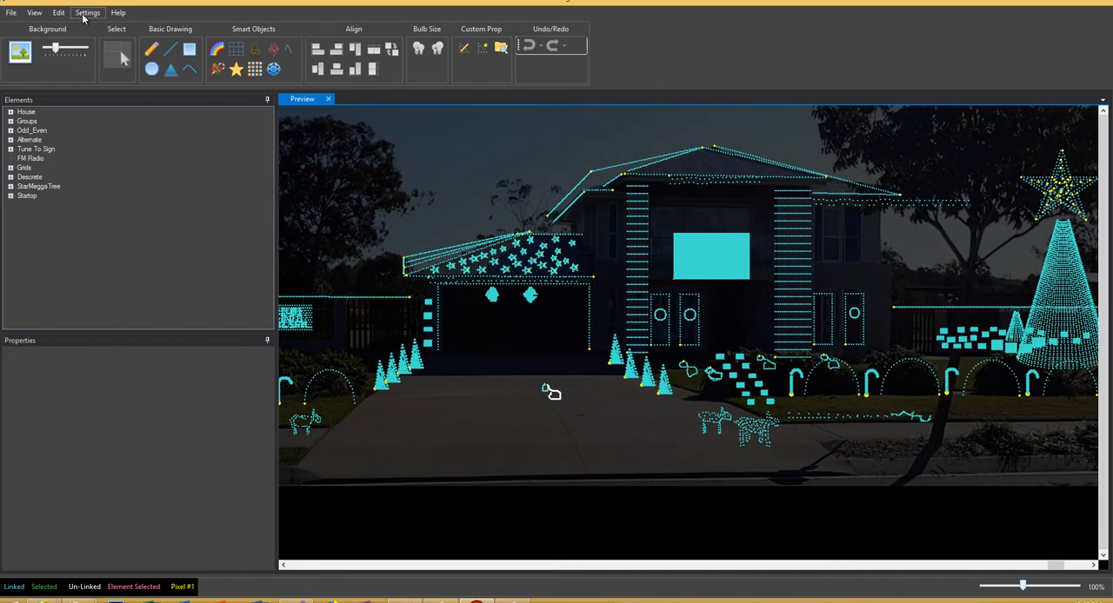
Step: Open the preview editor's Settings menu, then switch to selecting props in the layout
click(87, 13)
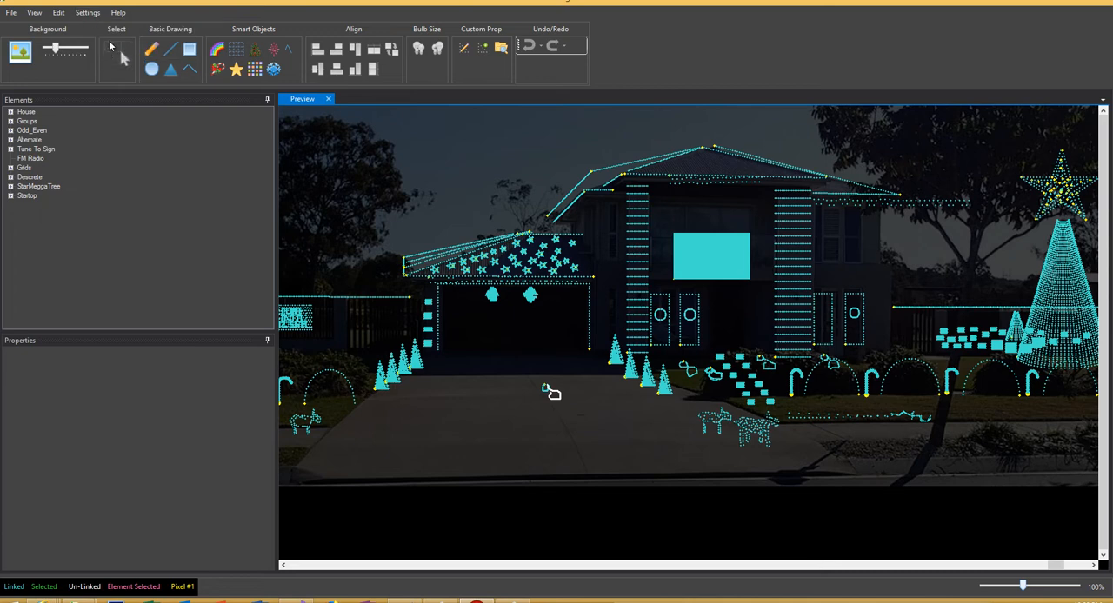
click(87, 13)
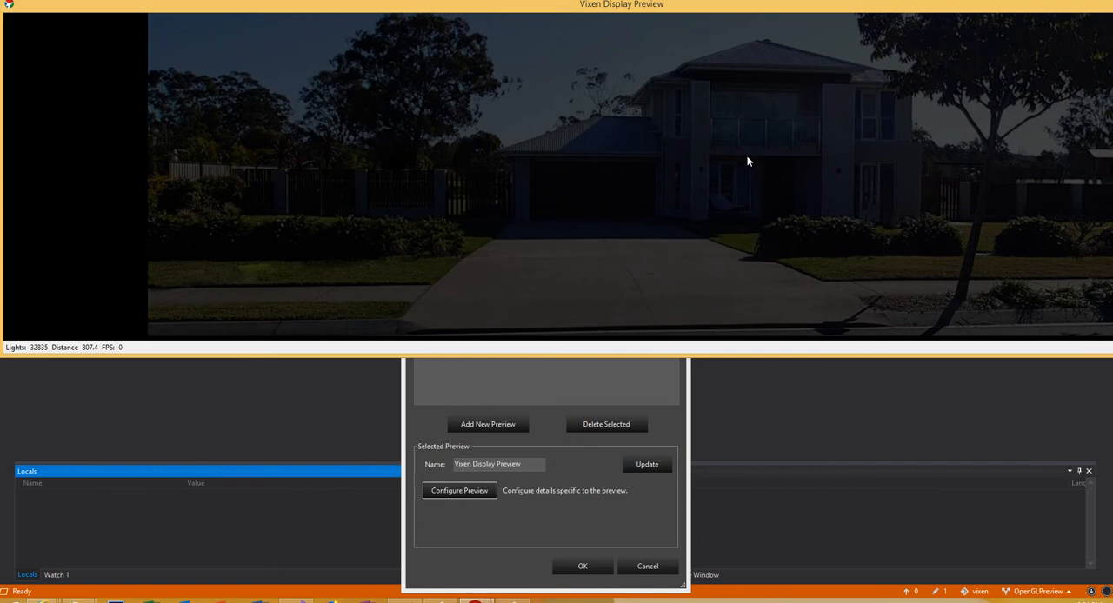
mouse_move(643, 148)
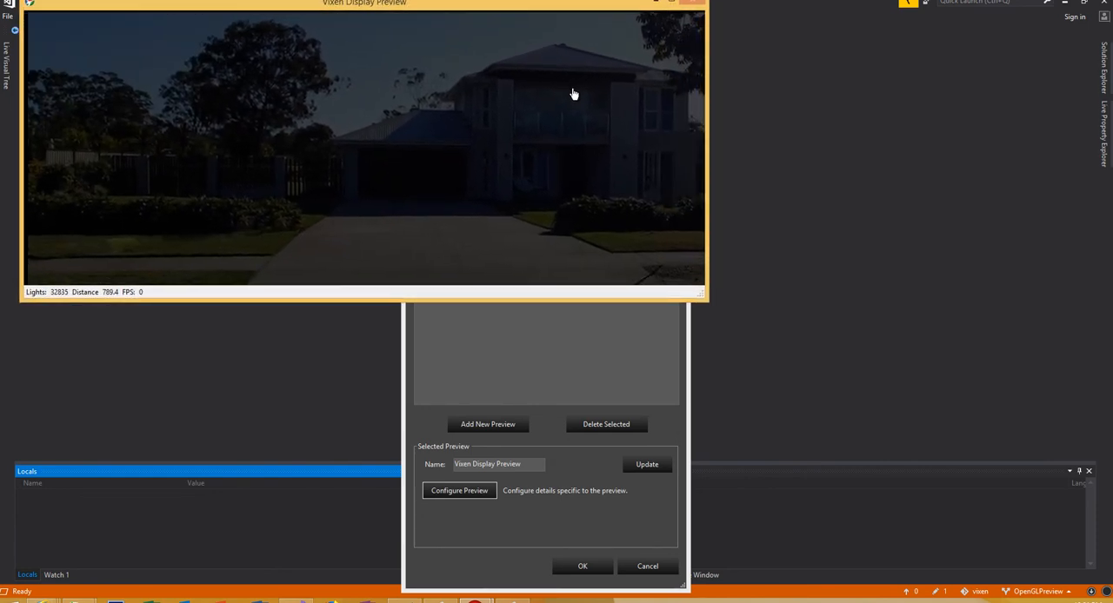
Step: Choose Reset Size from the preview's right-click menu to match the background image
right_click(573, 93)
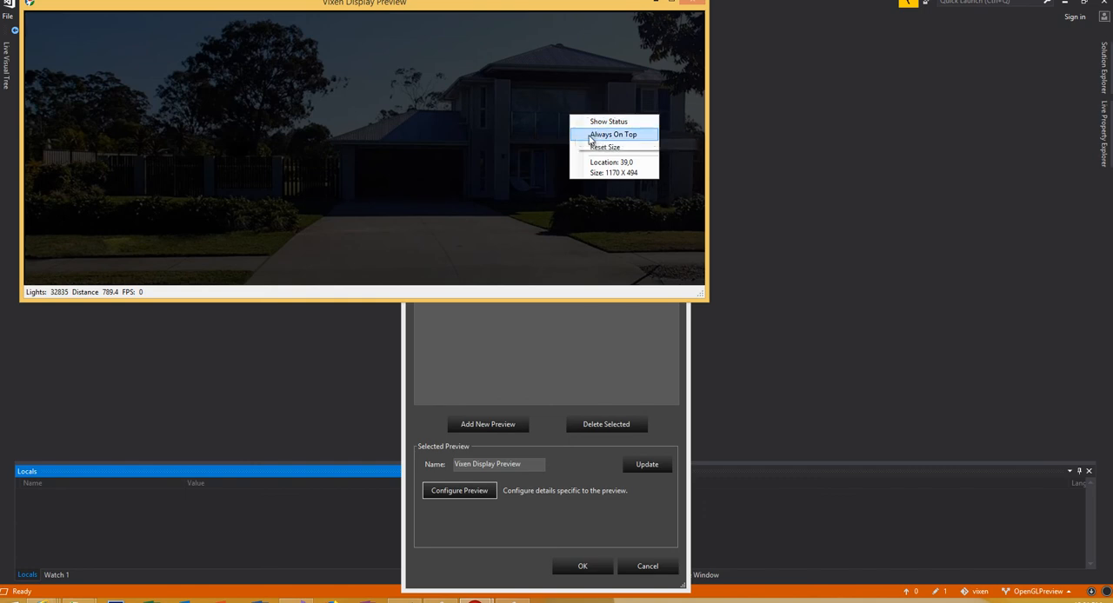
mouse_move(605, 147)
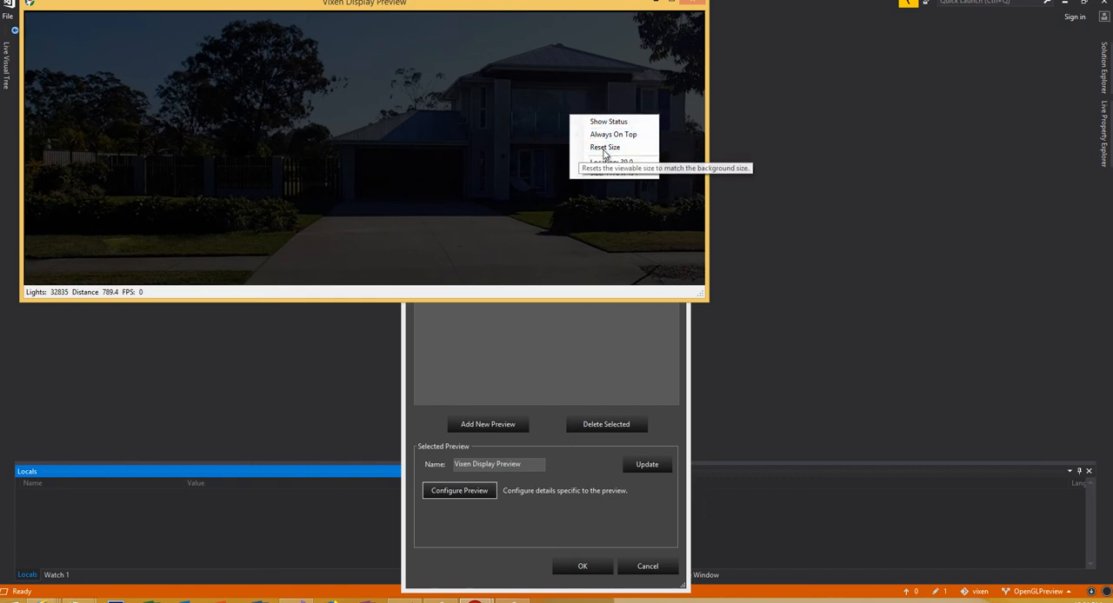
click(604, 147)
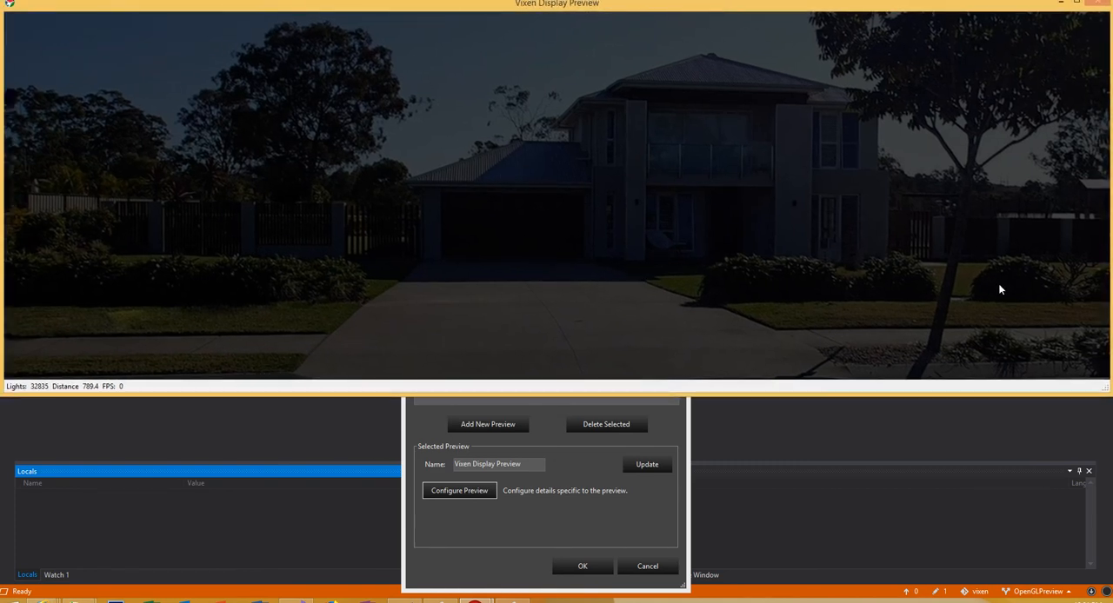
mouse_move(1082, 284)
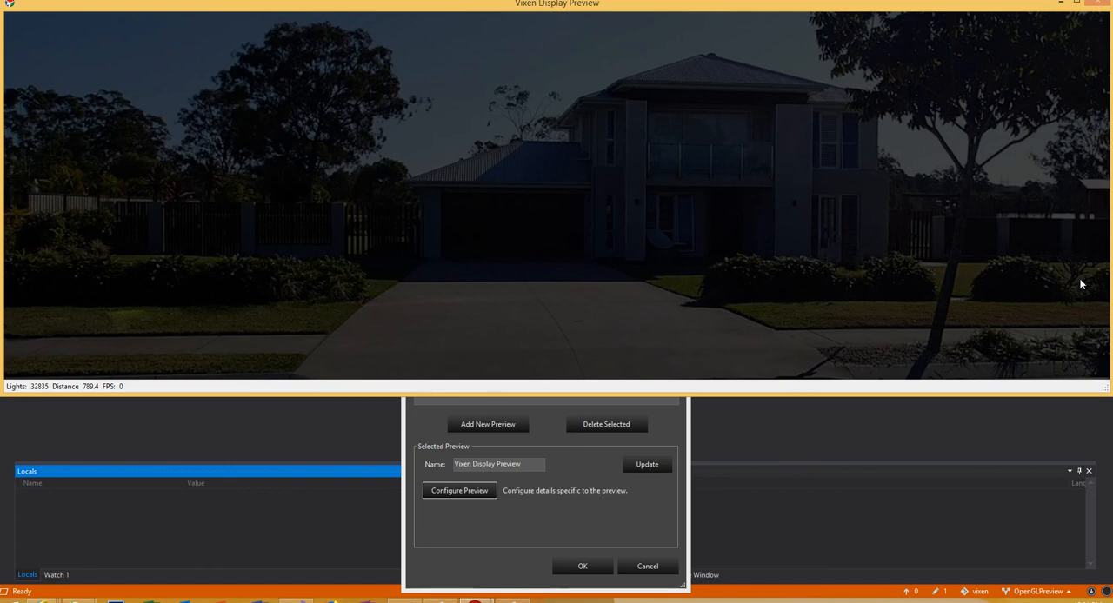